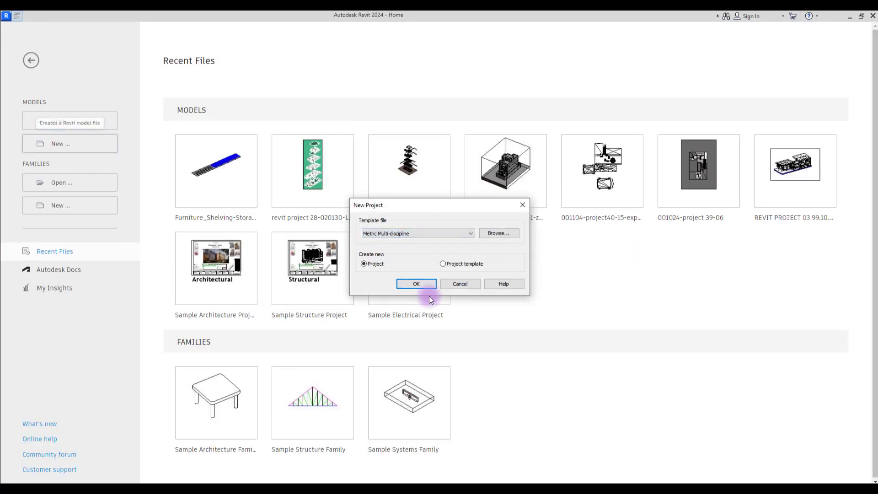
# Step: Start a new project from the Metric Multi-discipline template and bring up the Wall choices
pyautogui.click(416, 284)
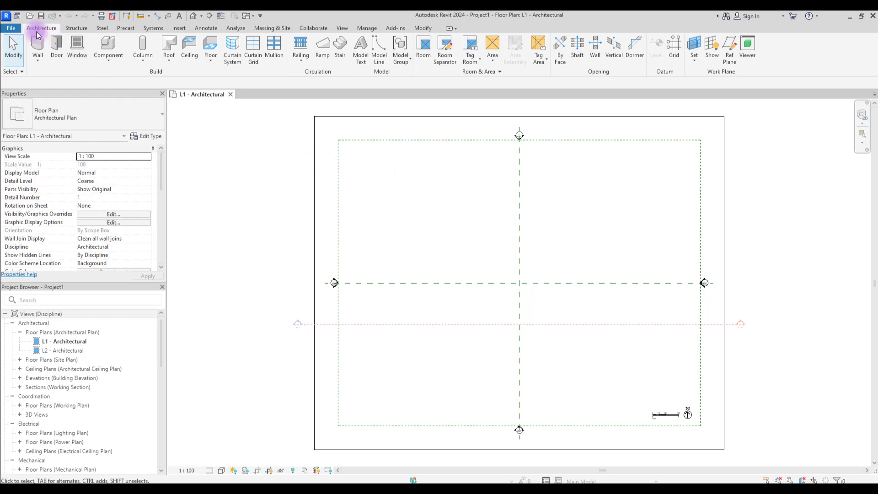
pyautogui.click(37, 48)
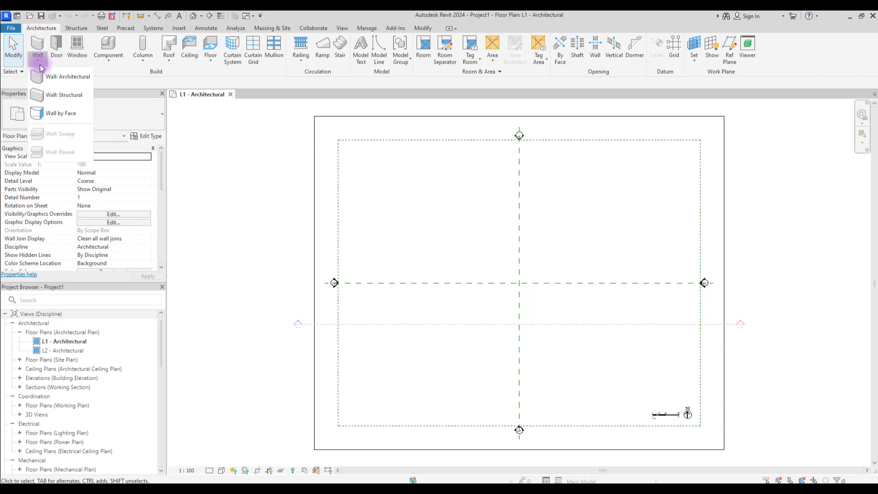
# Step: Start an architectural wall and browse the type list to the exterior brick wall types
pyautogui.click(72, 76)
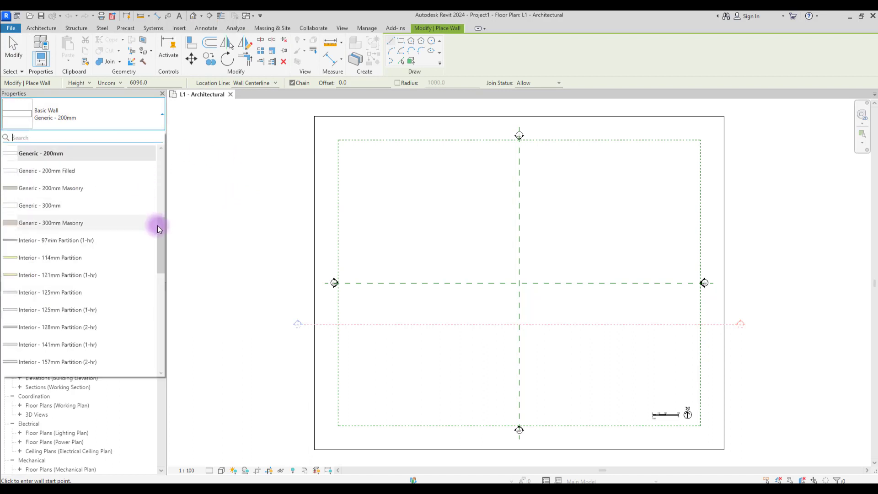
pyautogui.scroll(-3)
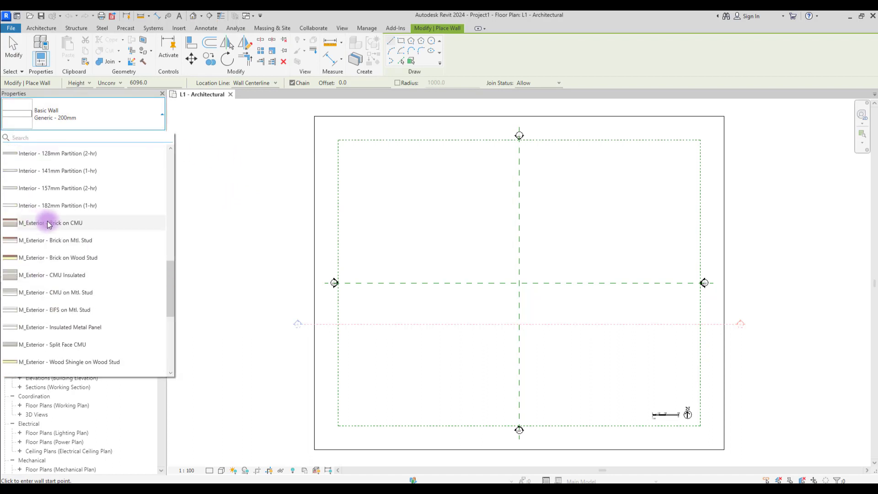
pyautogui.moveTo(28, 274)
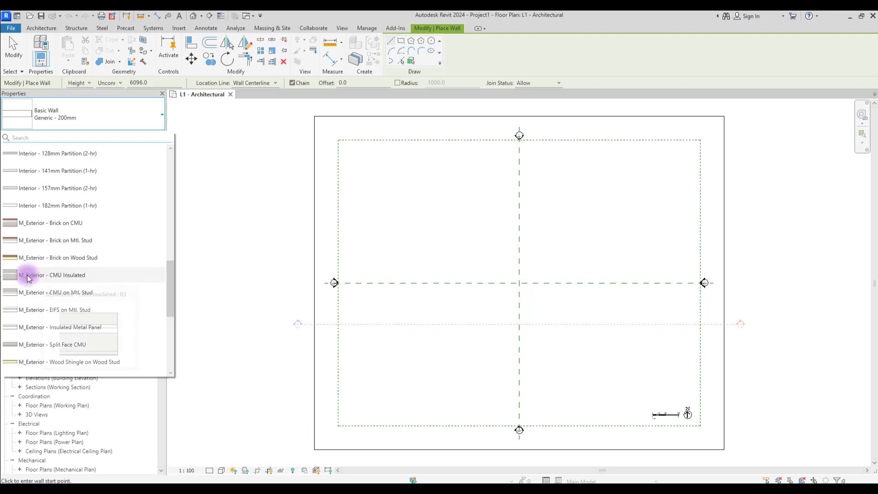
pyautogui.moveTo(49, 223)
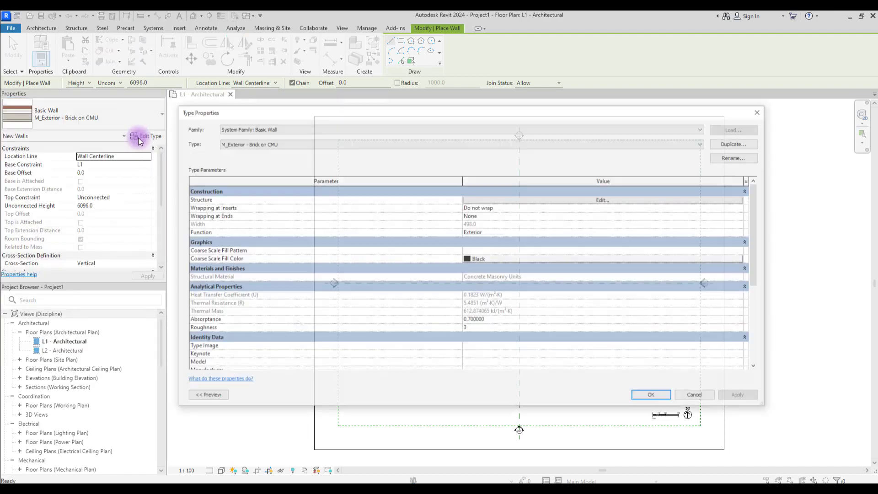
# Step: Open the Brick on CMU layer structure with the preview set to Section view
pyautogui.click(602, 200)
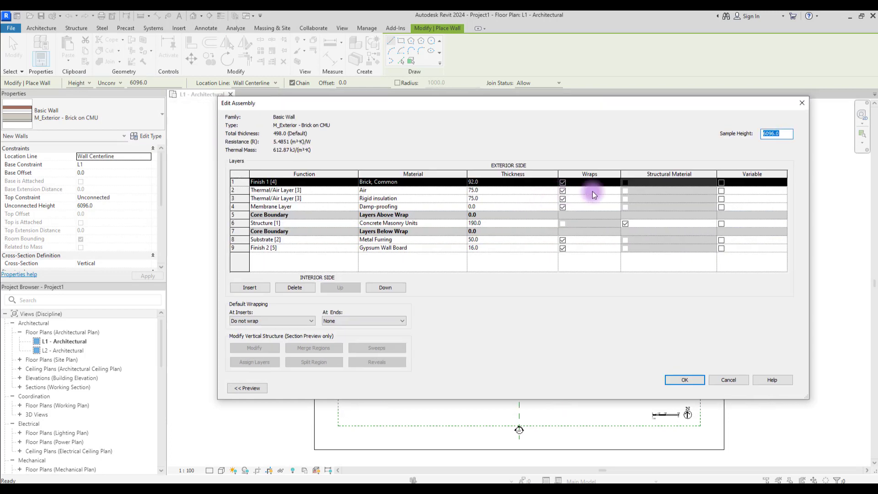
pyautogui.click(247, 388)
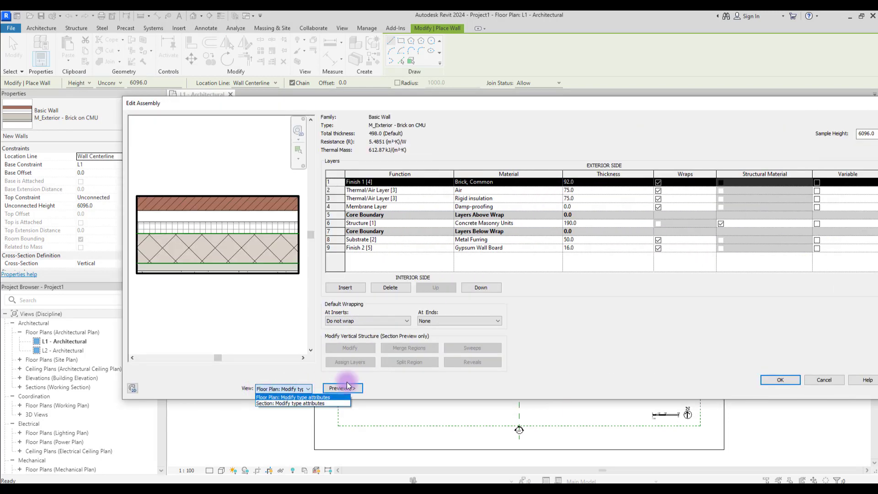
pyautogui.click(299, 397)
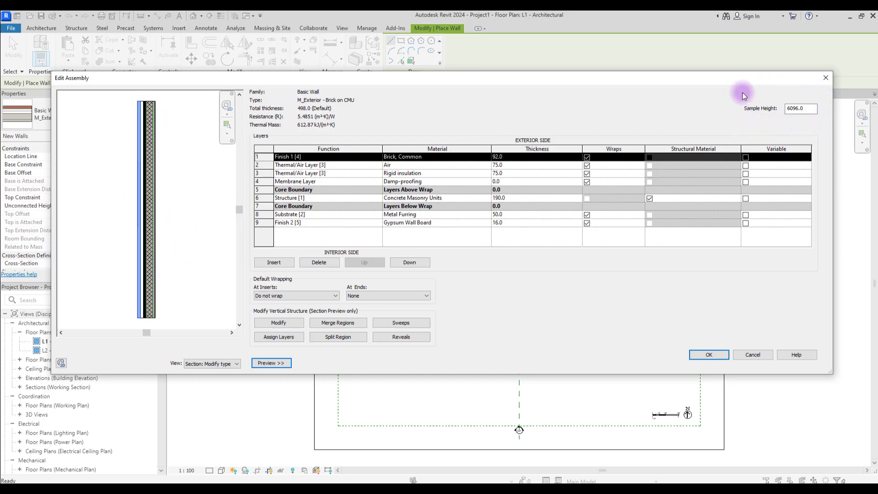
# Step: Change the preview Sample Height to 1000
pyautogui.click(800, 109)
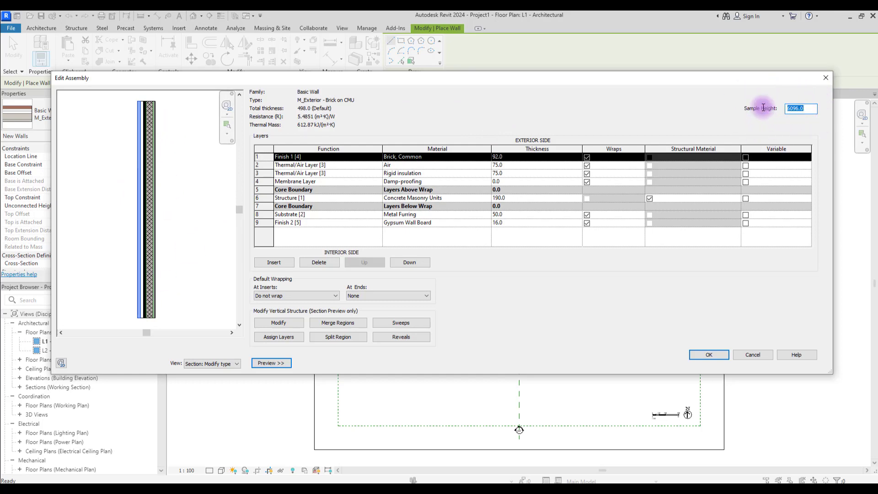
pyautogui.write('1000.0')
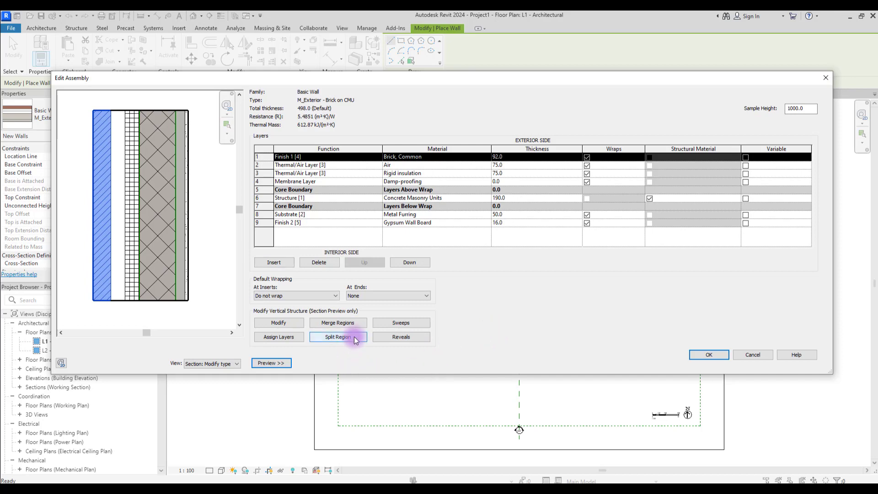
# Step: Use Split Region to cut the brick finish and air layers at 900 mm
pyautogui.click(338, 336)
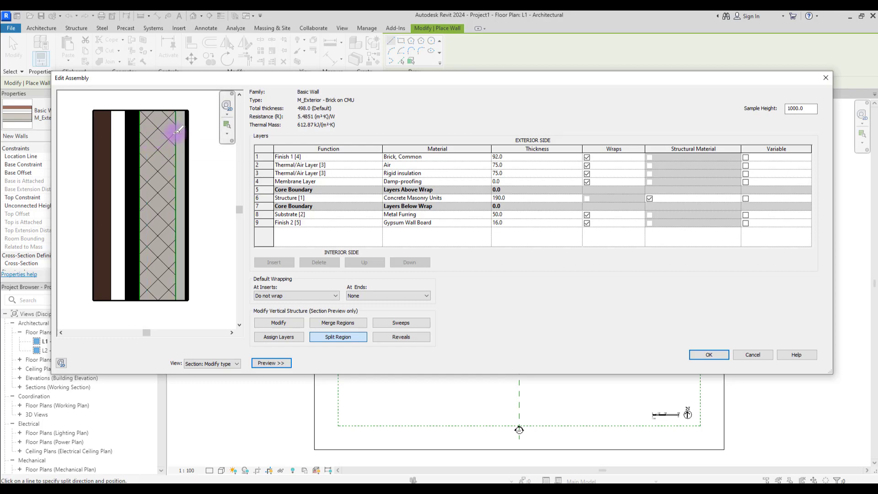
pyautogui.click(298, 197)
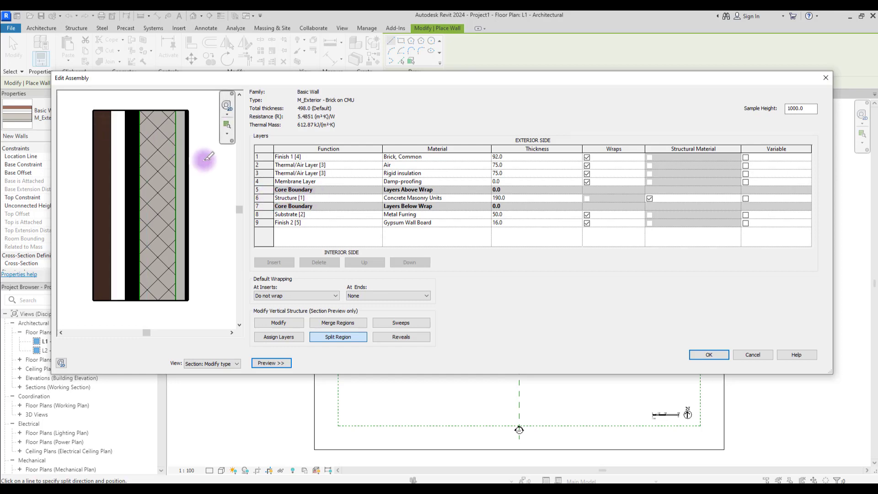
pyautogui.moveTo(195, 186)
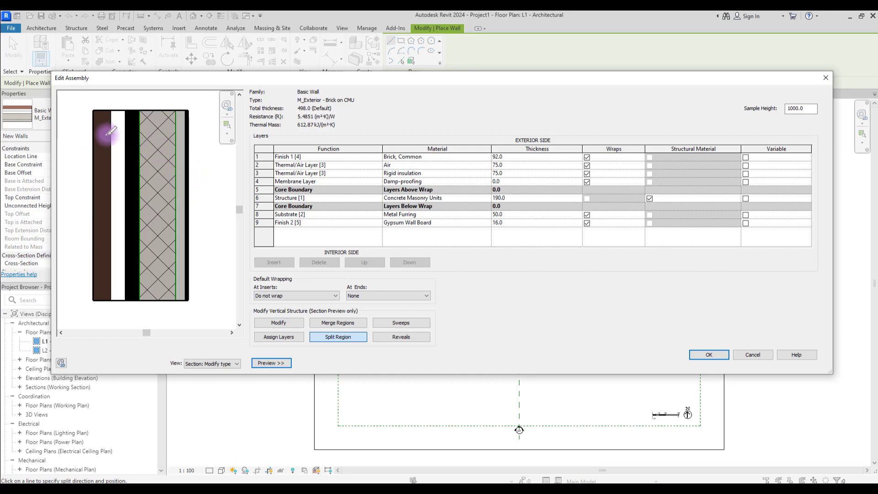
pyautogui.moveTo(183, 126)
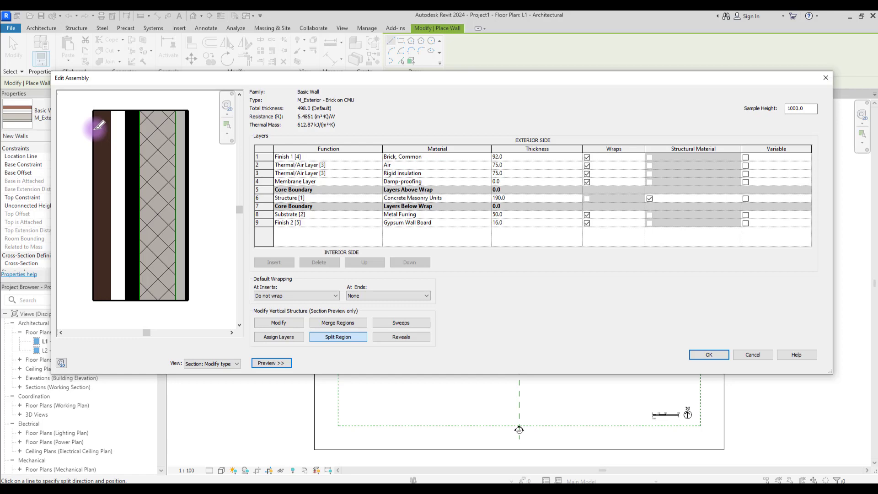
pyautogui.moveTo(90, 131)
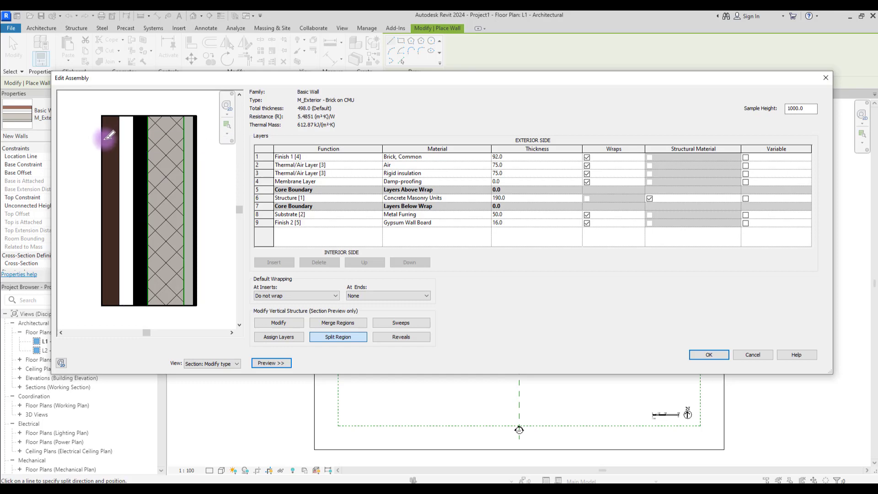
pyautogui.moveTo(110, 138)
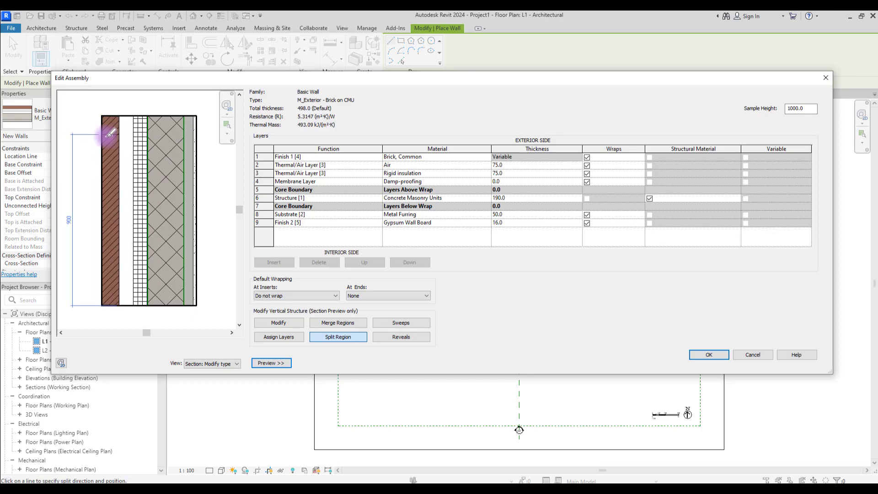
pyautogui.click(137, 137)
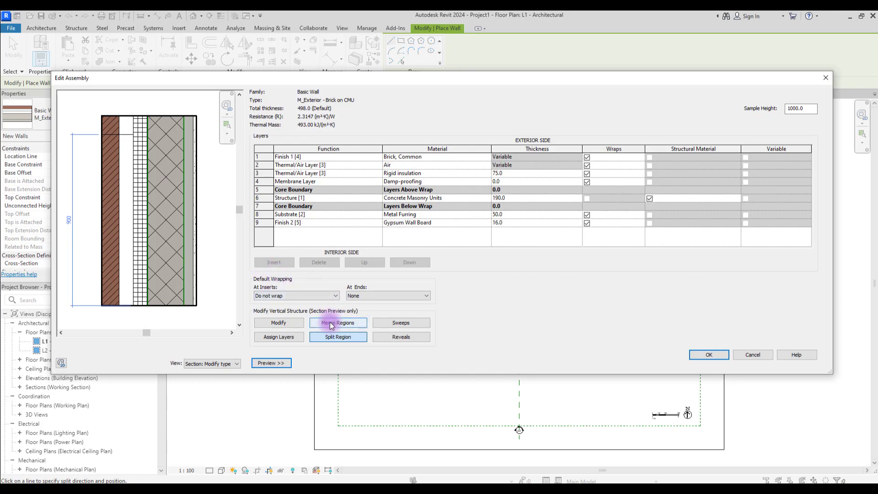
# Step: Use Merge Regions to join the upper air region into the brick above 900
pyautogui.click(338, 323)
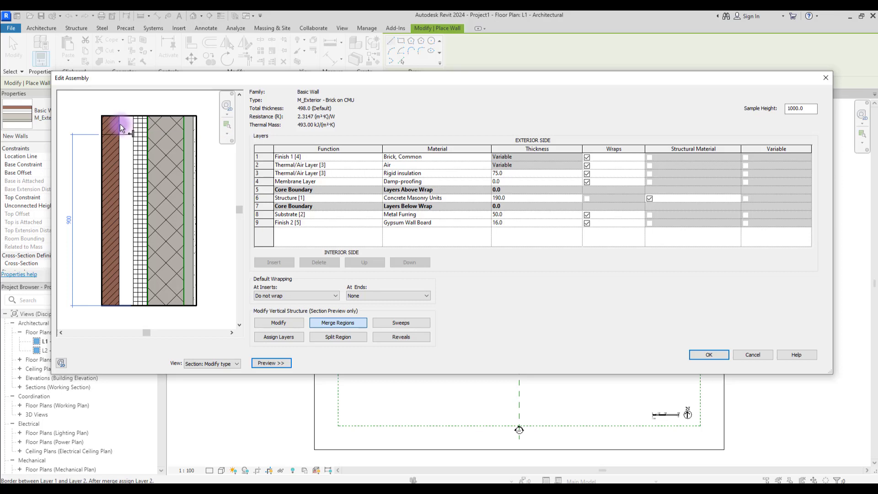
pyautogui.moveTo(121, 131)
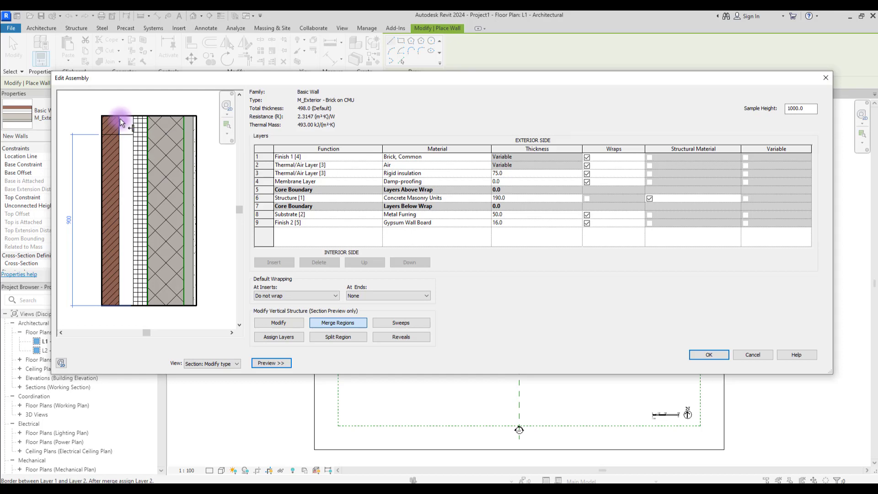
pyautogui.moveTo(123, 123)
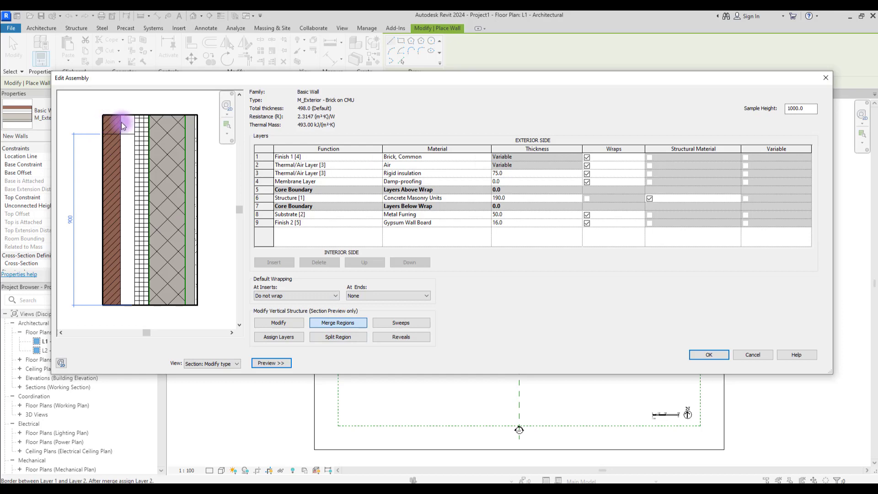
pyautogui.moveTo(123, 127)
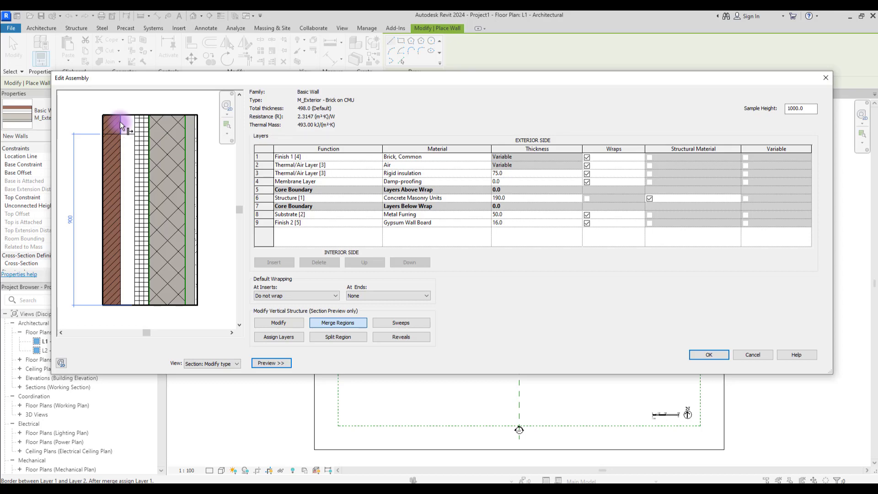
pyautogui.click(121, 126)
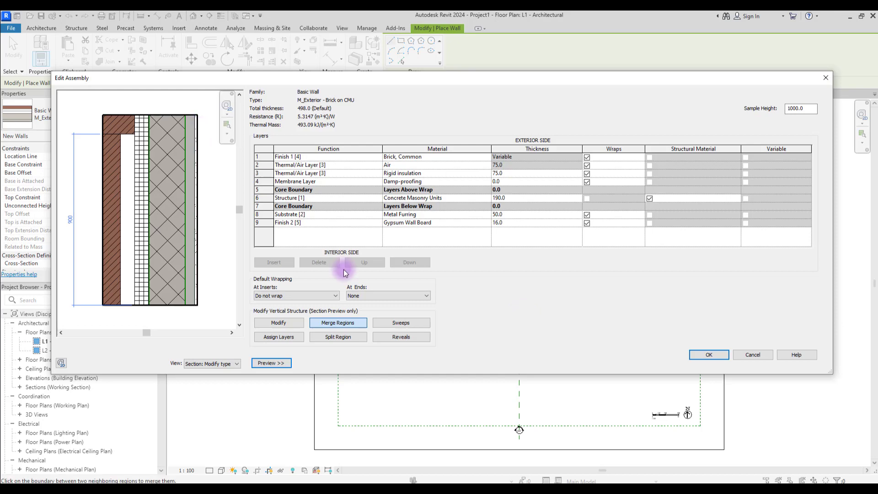
# Step: Insert a new layer and set its material to Brick, Common
pyautogui.click(338, 337)
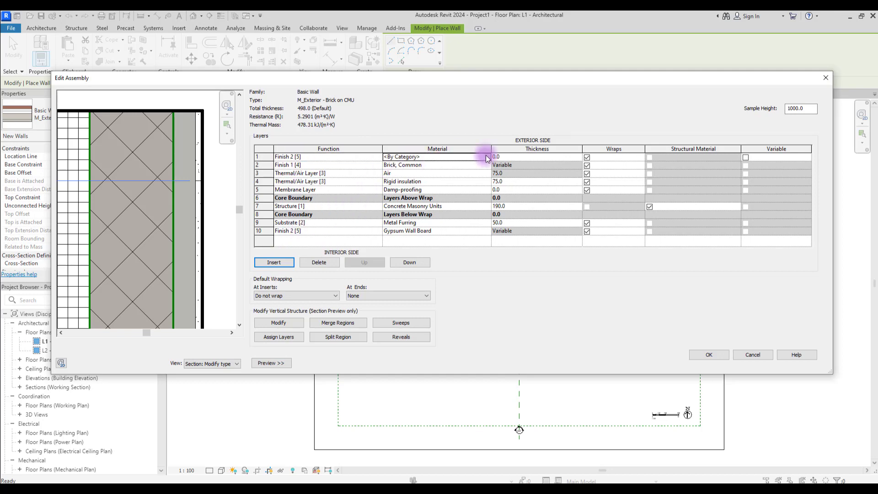
pyautogui.click(486, 157)
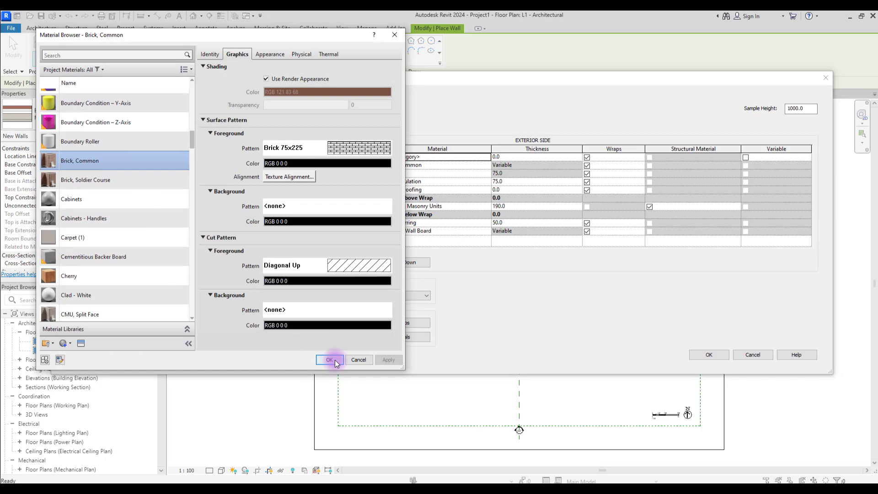
pyautogui.click(329, 360)
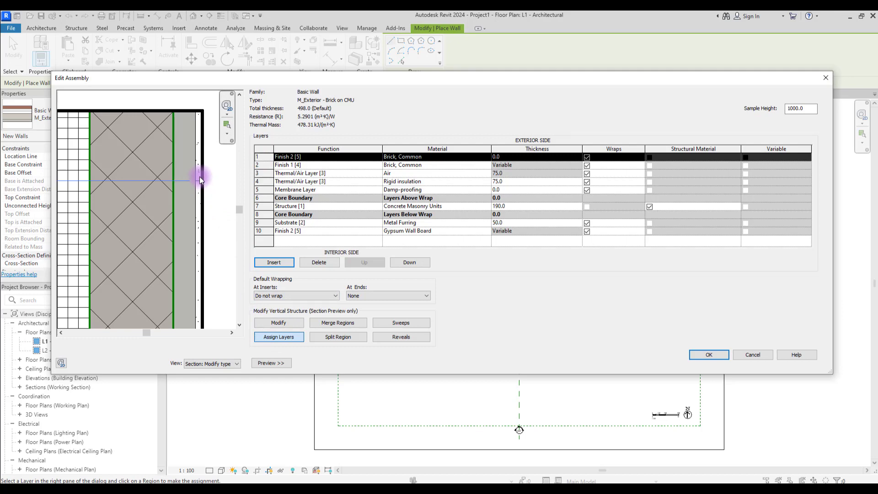
# Step: Assign the Brick, Common layer to the interior region and move it last
pyautogui.click(307, 206)
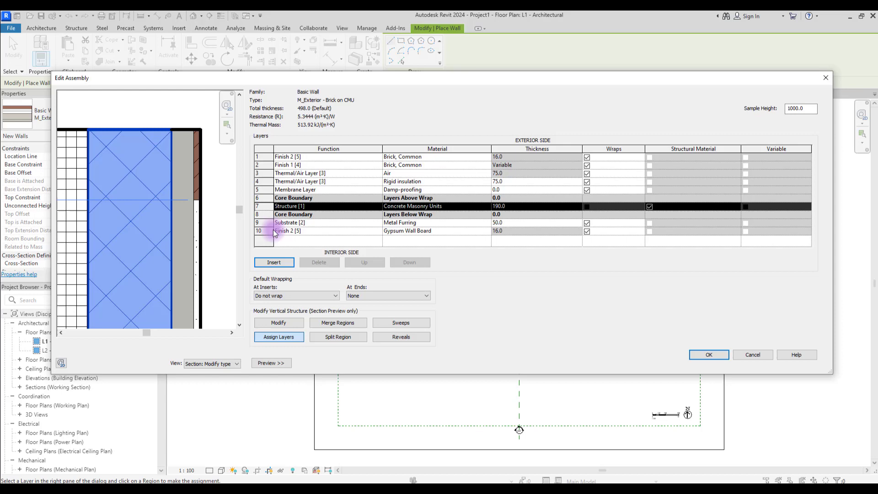
pyautogui.click(264, 157)
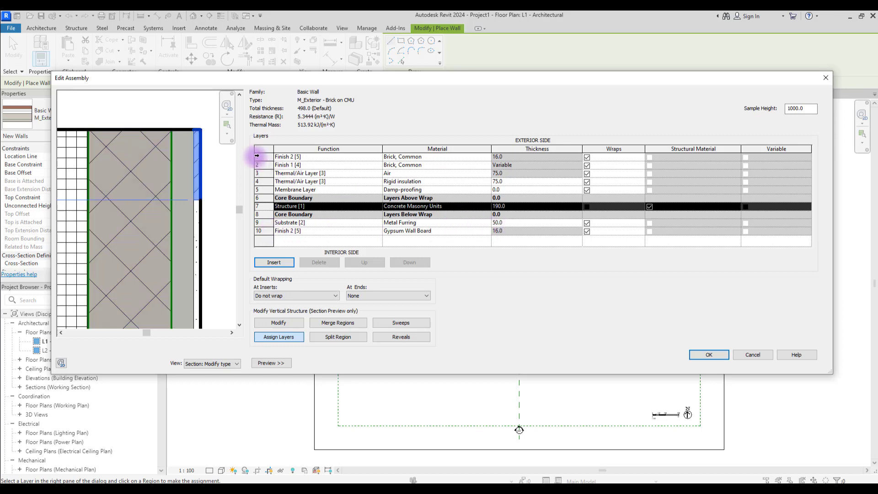
pyautogui.click(409, 262)
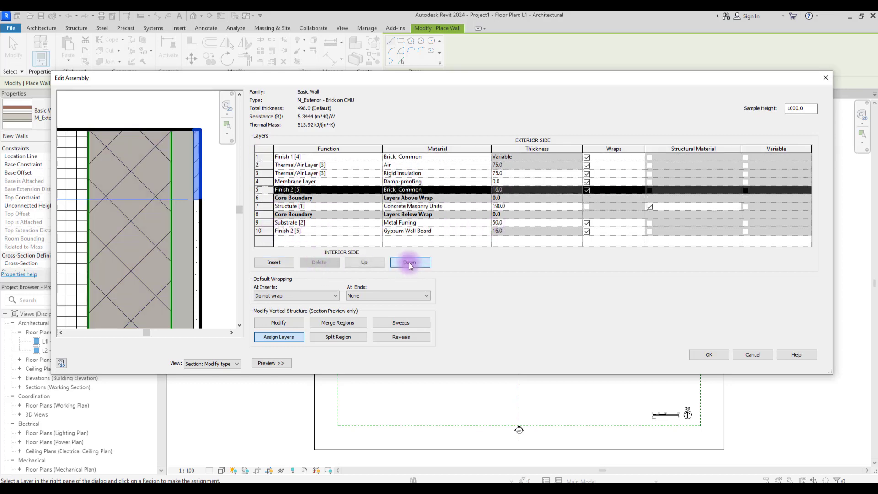
pyautogui.click(410, 262)
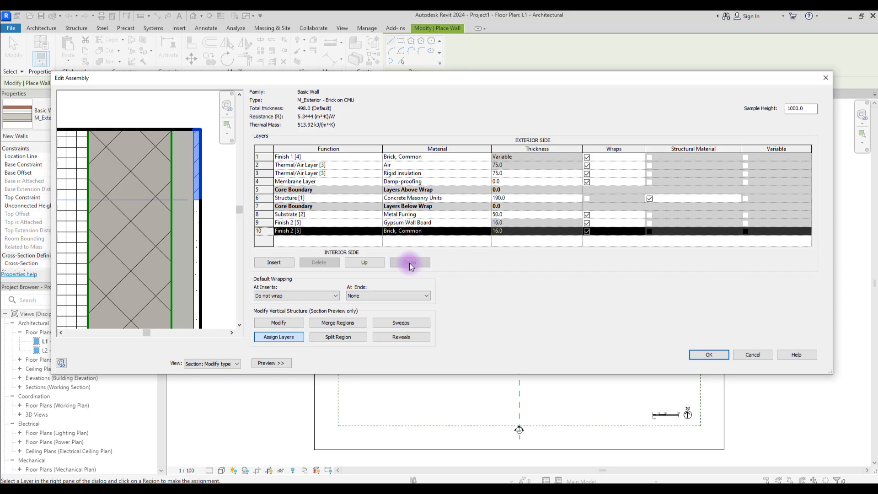
pyautogui.click(410, 262)
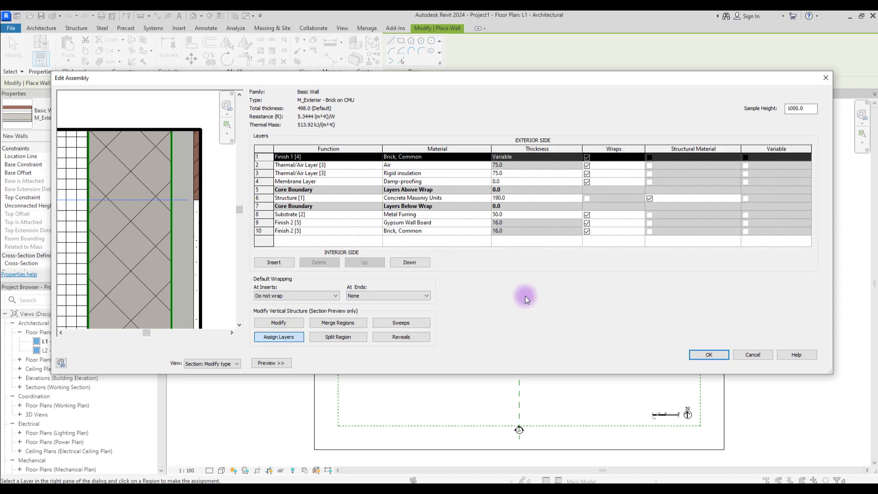